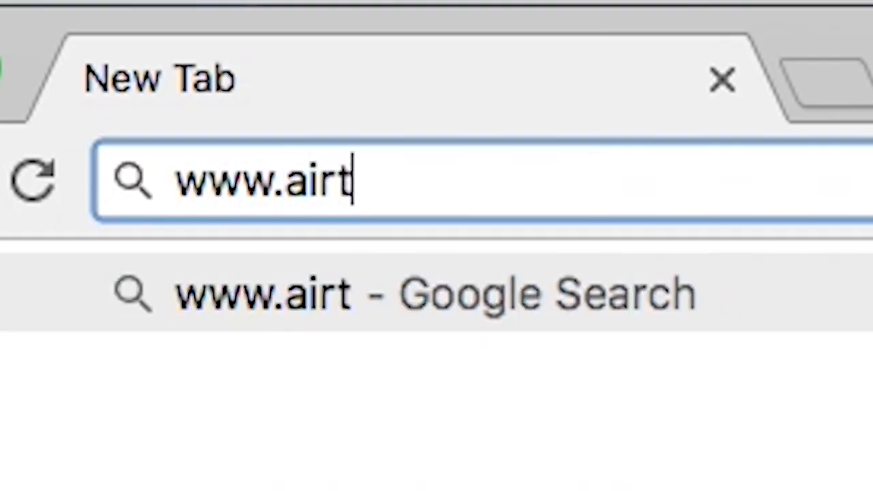
text(ouch.net.au/support/installer-manuals/)
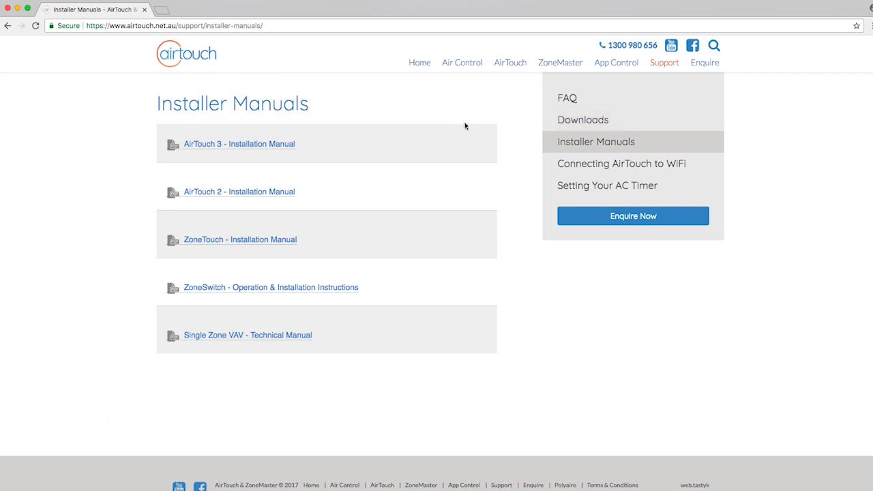
Step: Open the AirTouch 3 Installation Manual PDF and scroll from the Daikin to the Panasonic wiring page
click(239, 145)
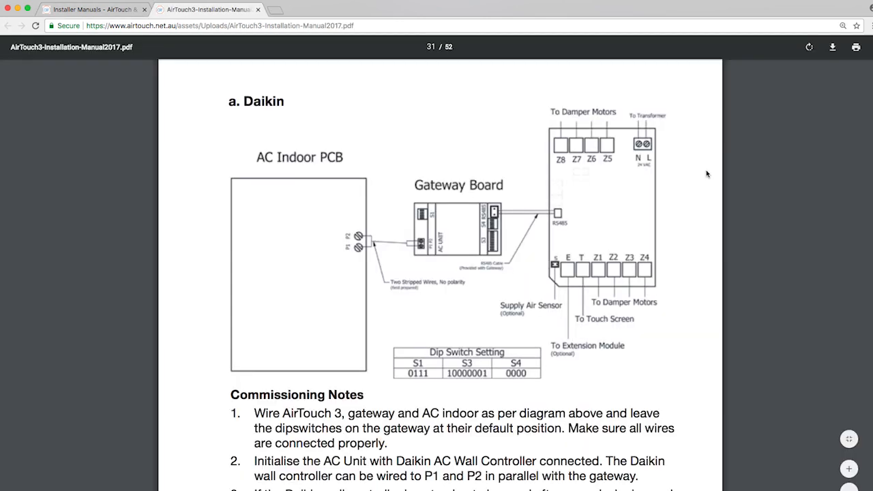
scroll(down, 3)
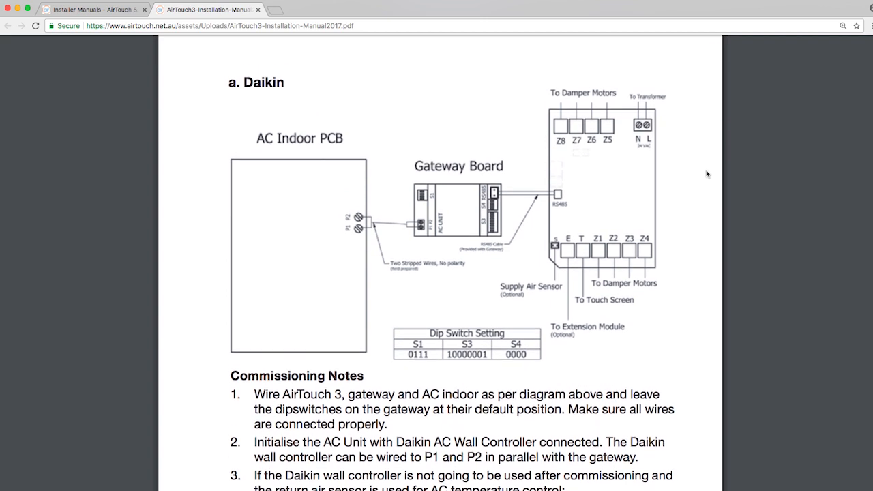
scroll(down, 3)
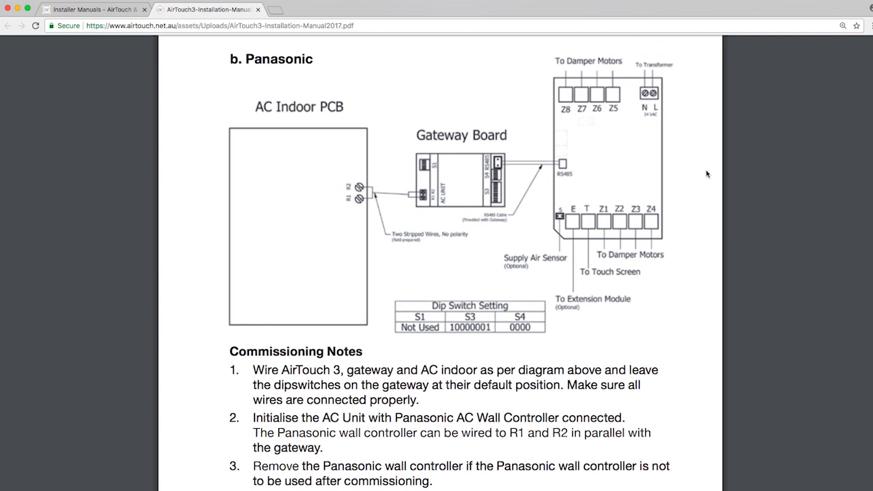